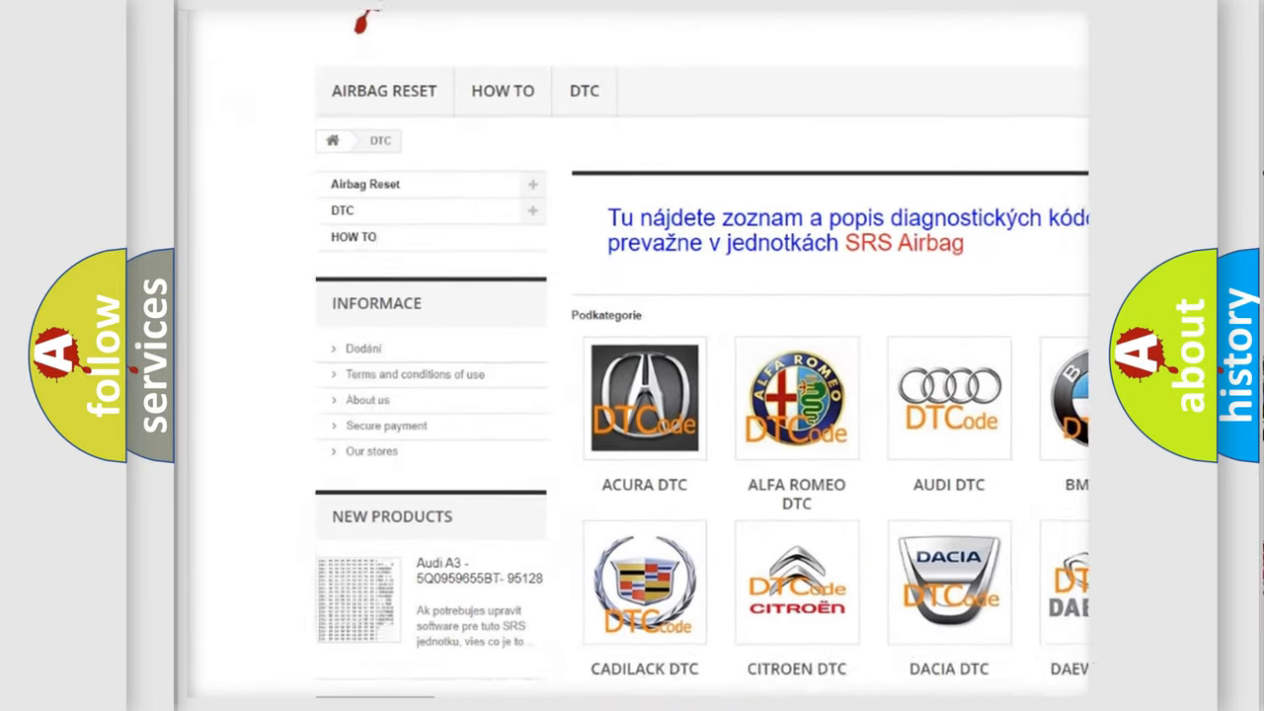
scroll(down, 3)
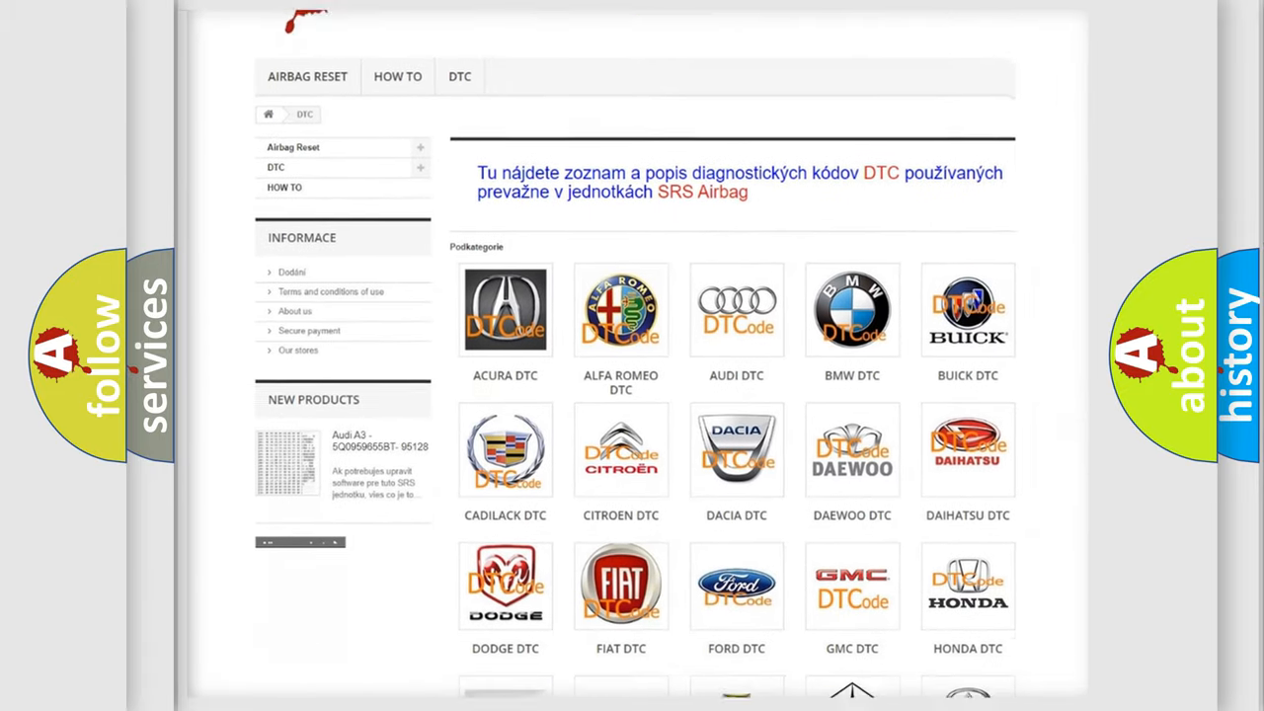
scroll(down, 3)
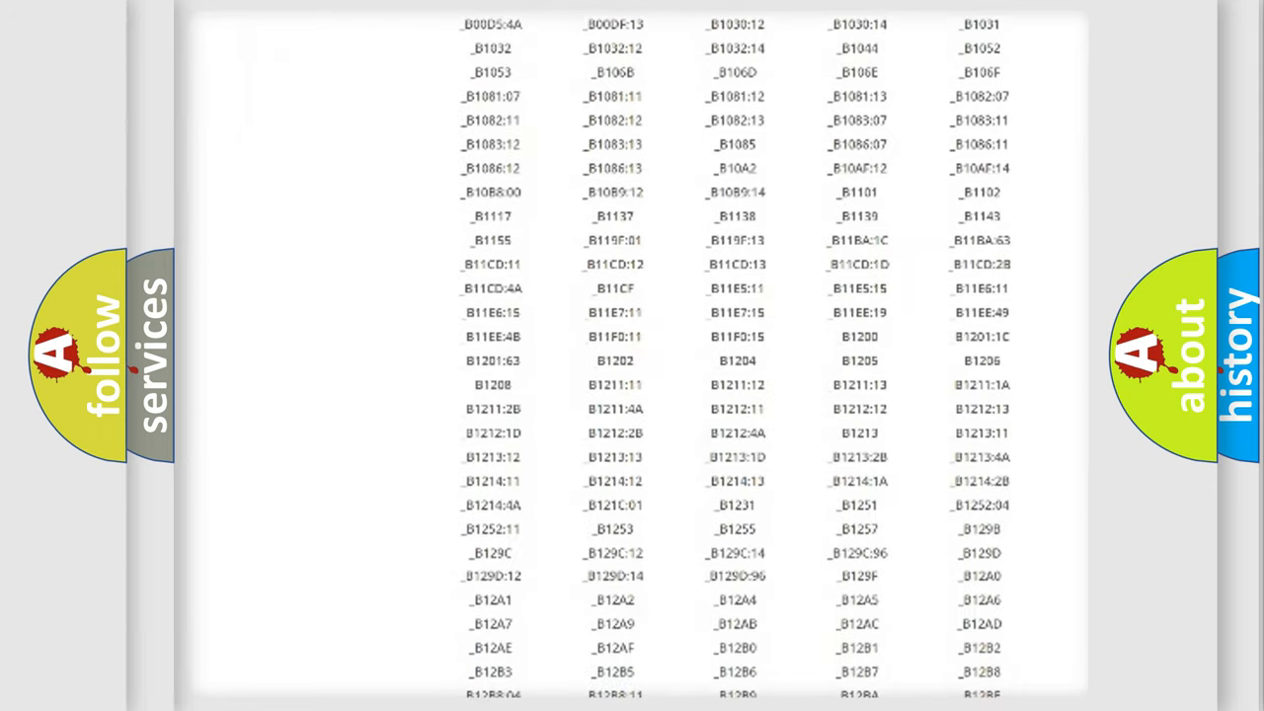
scroll(down, 3)
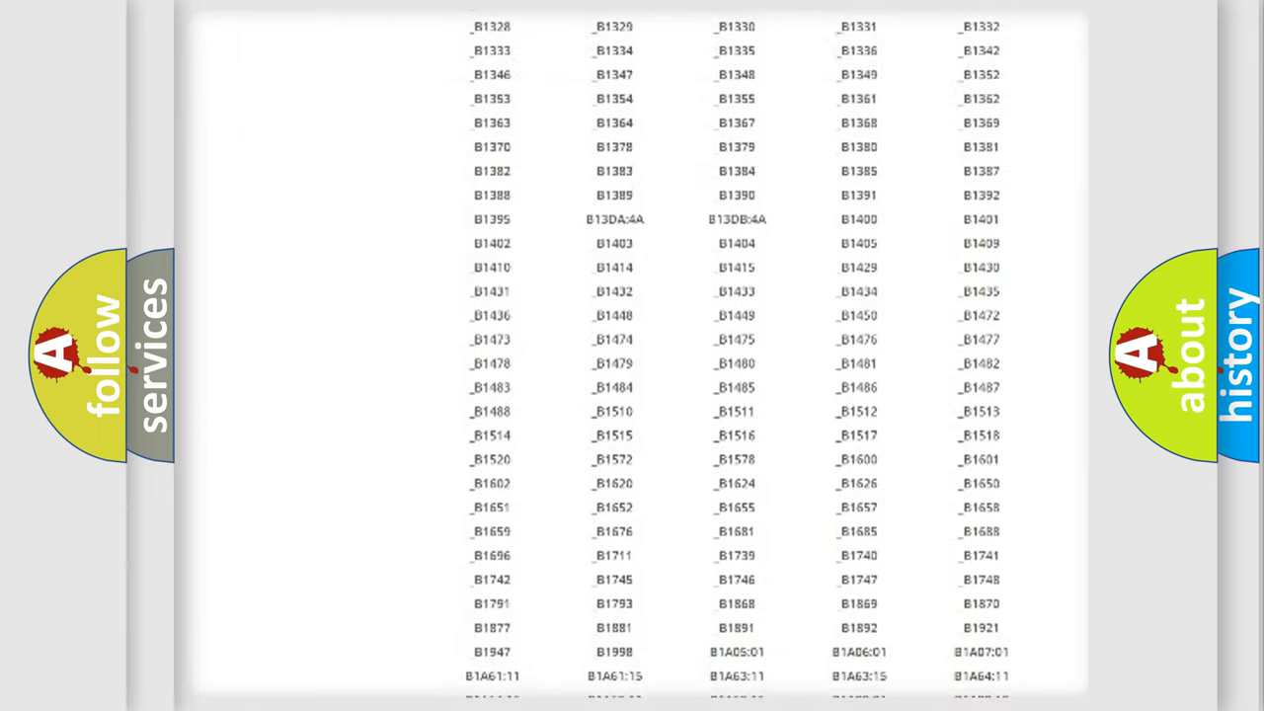
scroll(up, 3)
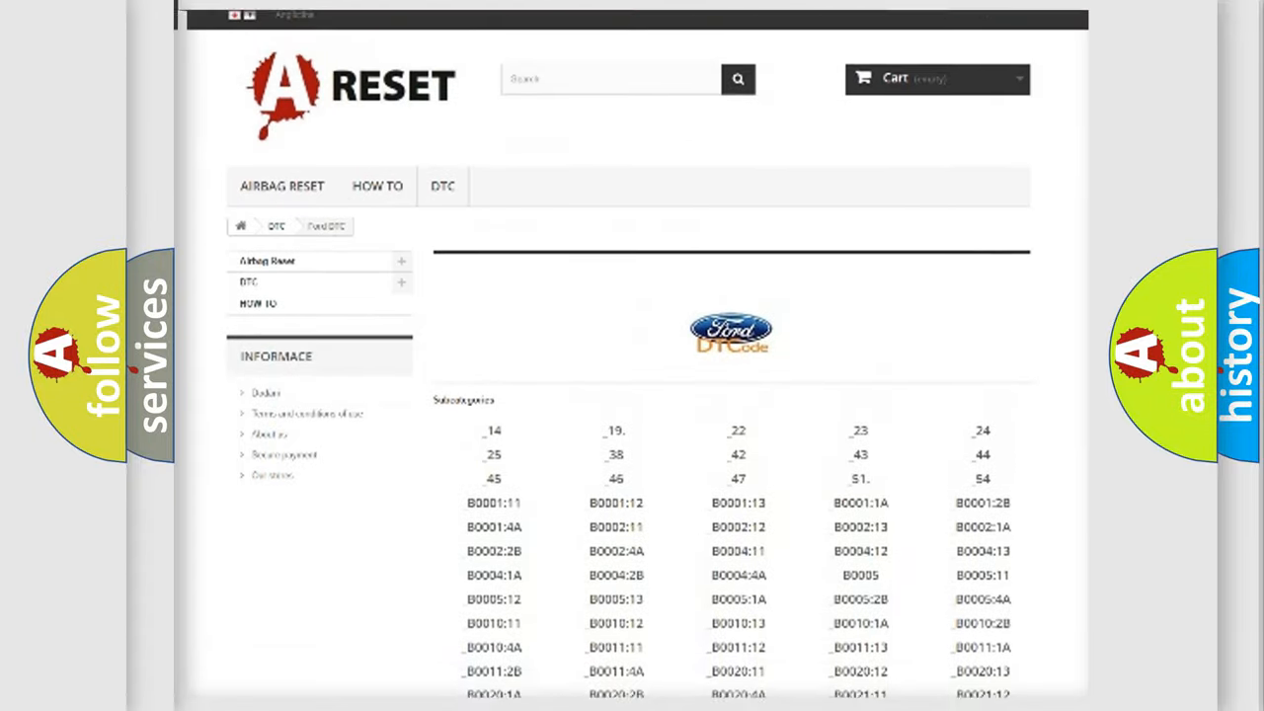